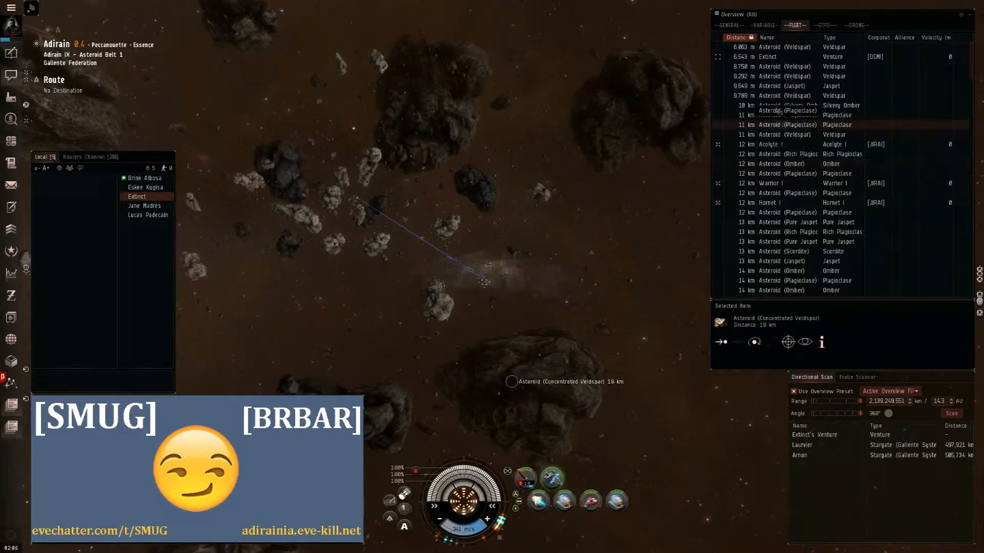
Lock the enemy Venture from the Overview and keep firing until it explodes, leaving a wreck.
click(768, 56)
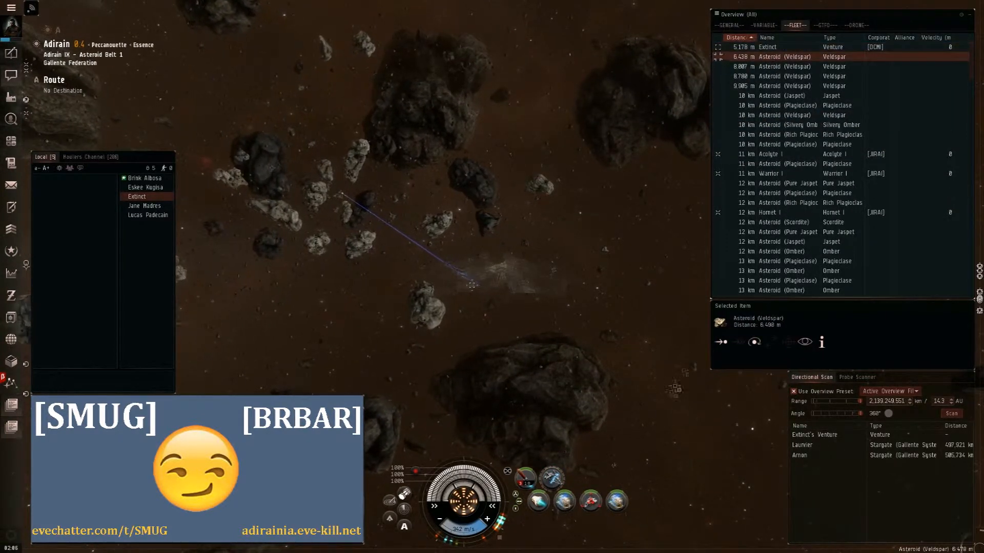
right_click(674, 317)
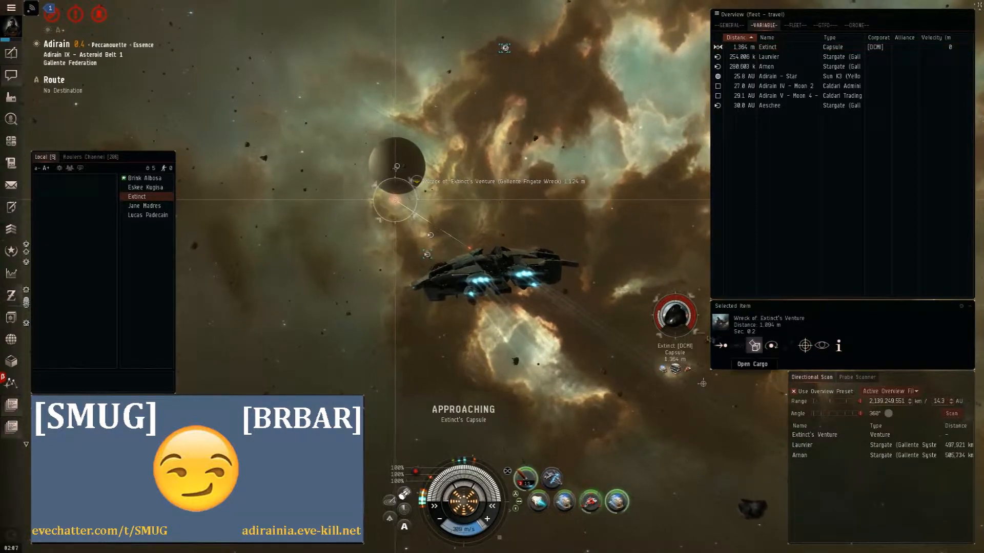
Warp within 0 m to the personal location 'safe 1.1 (sun)'.
click(752, 363)
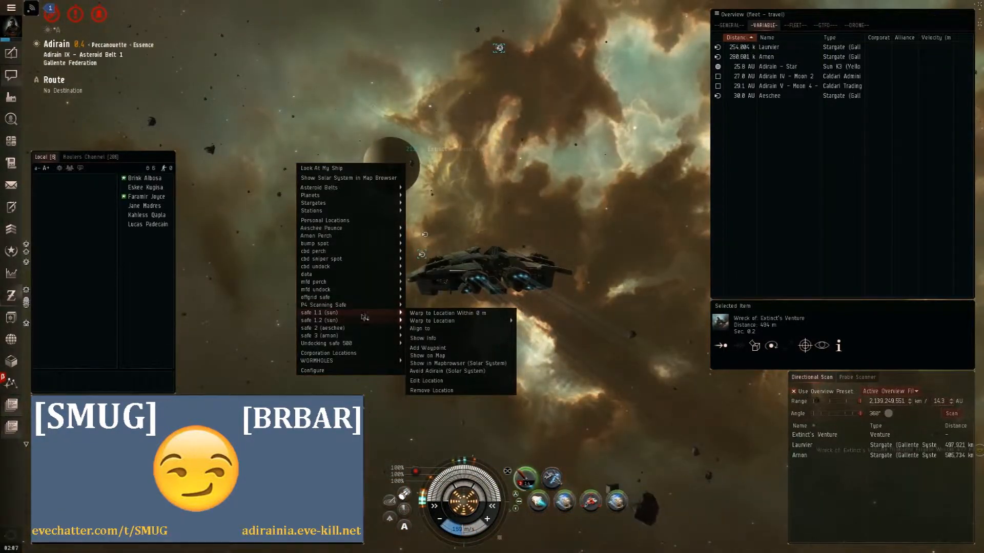
click(447, 313)
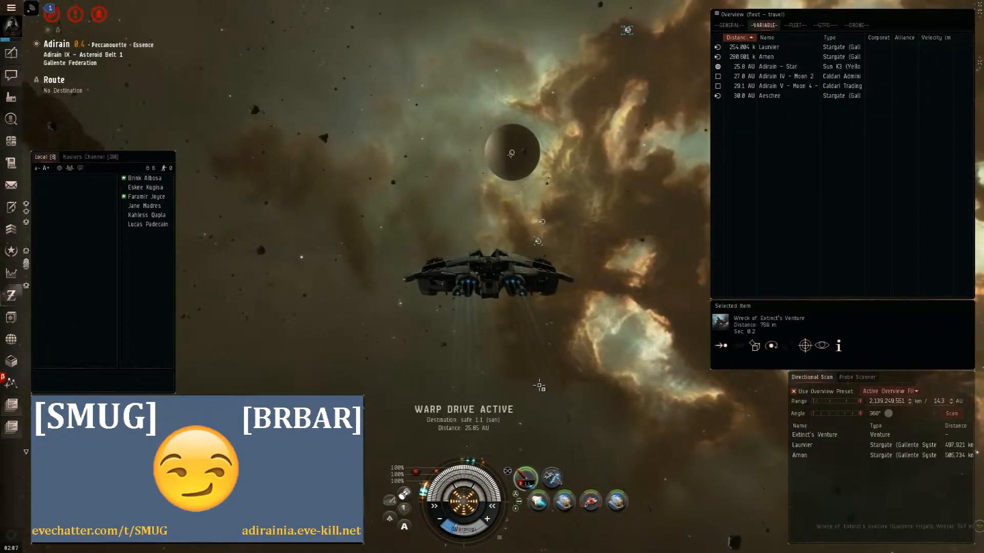